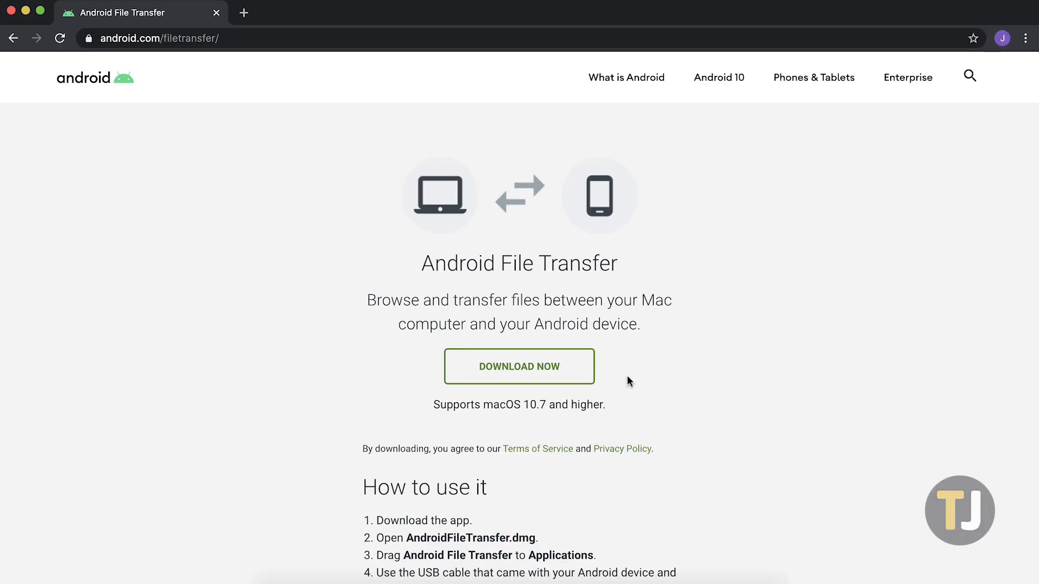
- Download AndroidFileTransfer.dmg and drag Android File Transfer into Applications
{"action": "left_click", "coordinate": [73, 571]}
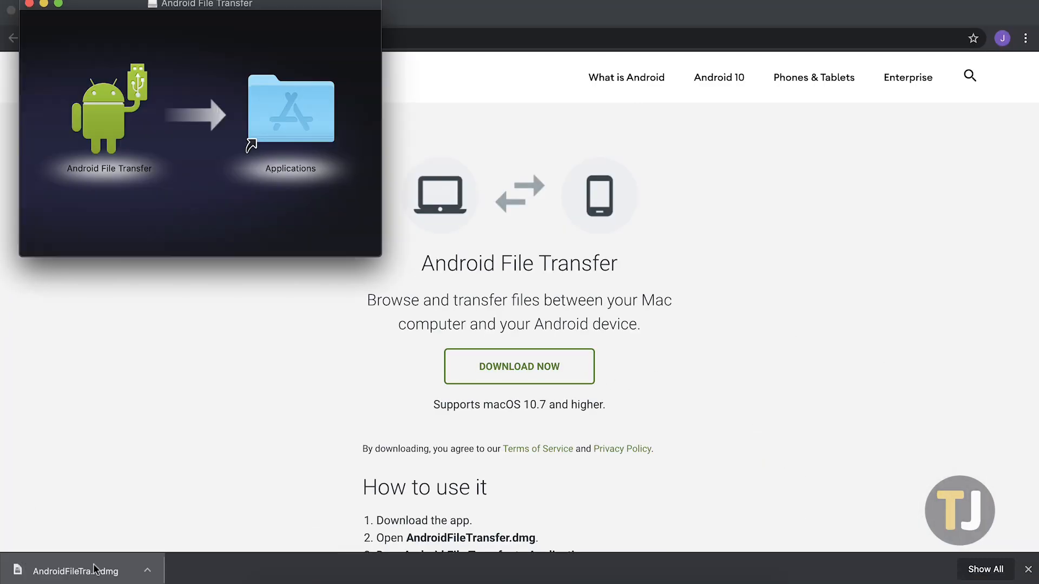
{"action": "left_click_drag", "start_coordinate": [109, 109], "coordinate": [290, 109]}
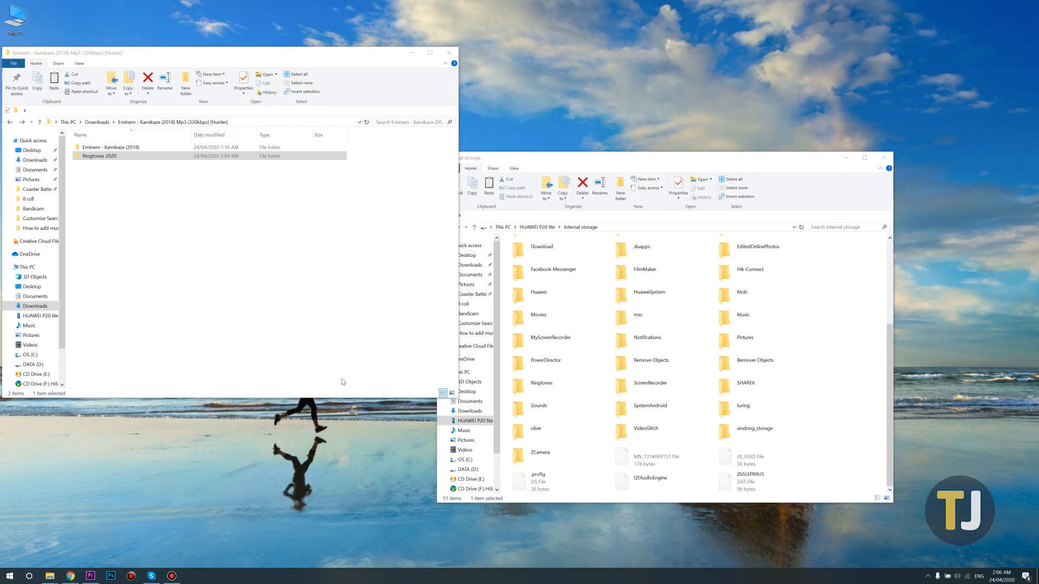
{"action": "mouse_move", "coordinate": [121, 233]}
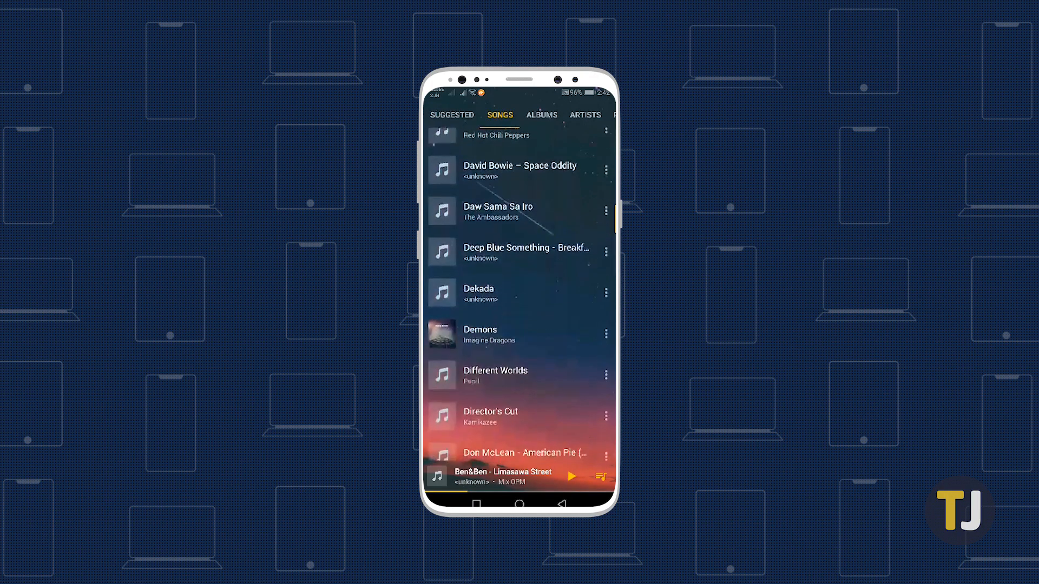
- Browse the album's thirteen MP3 tracks copied onto the phone
{"action": "scroll", "scroll_direction": "down", "scroll_amount": 3}
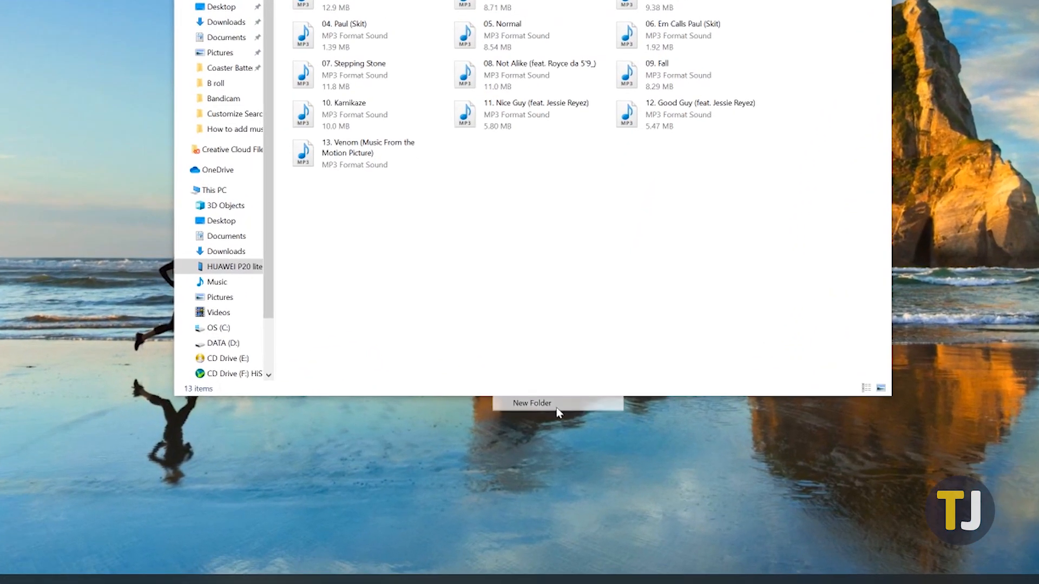
- Create a new item named '.nomedia' in the phone's Ringtones 2020 folder
{"action": "left_click", "coordinate": [532, 403]}
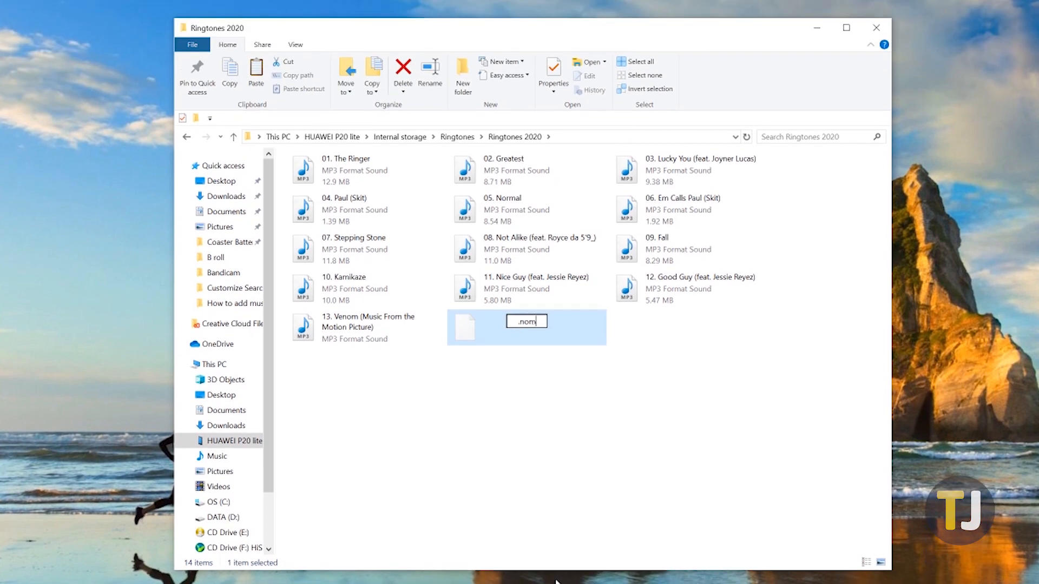